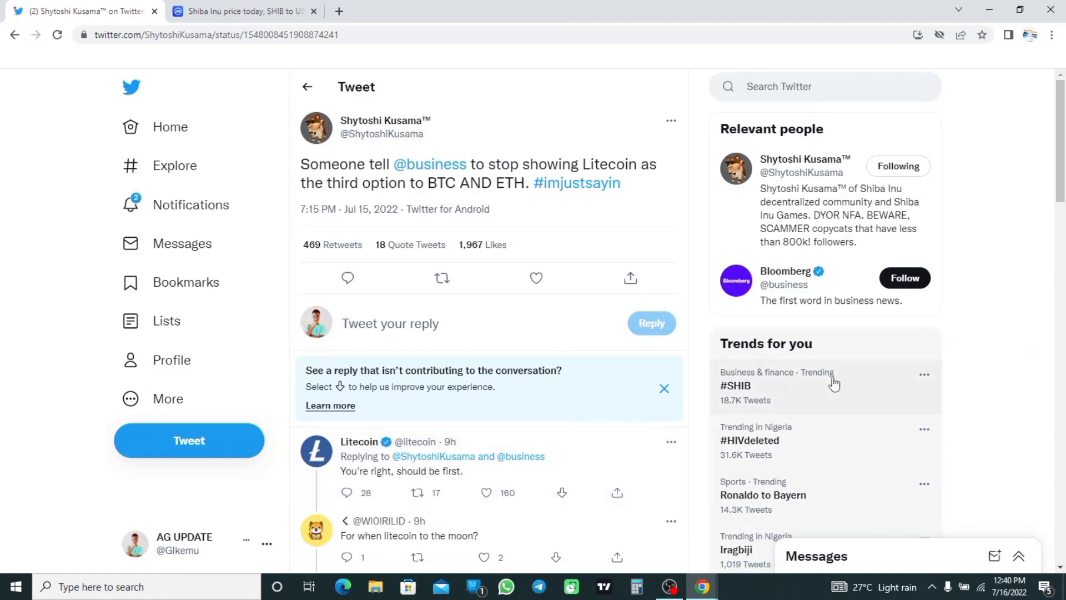
mouse_move(764, 401)
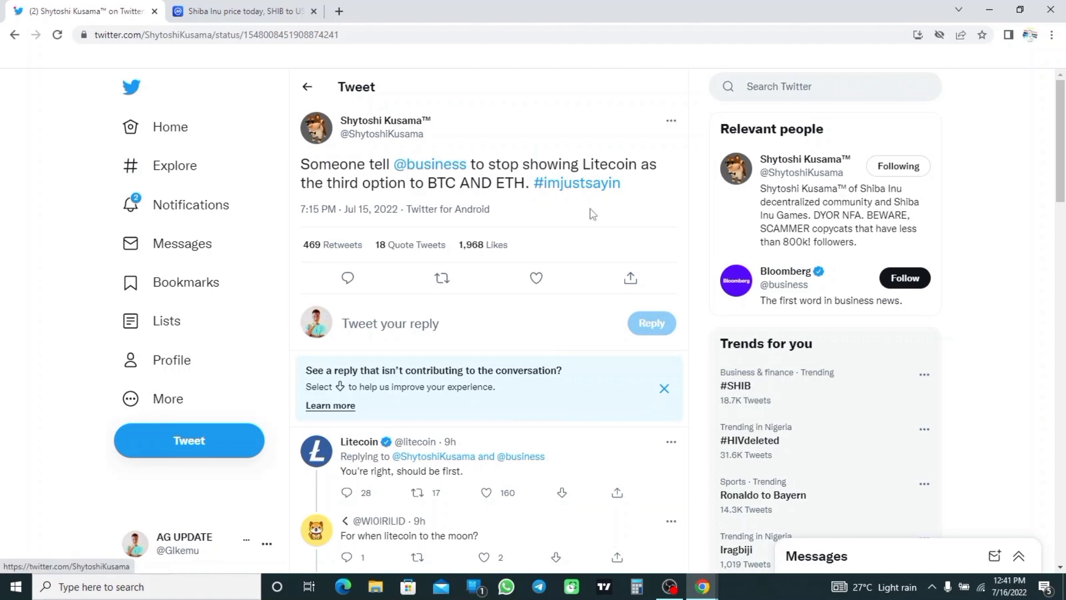
mouse_move(429, 165)
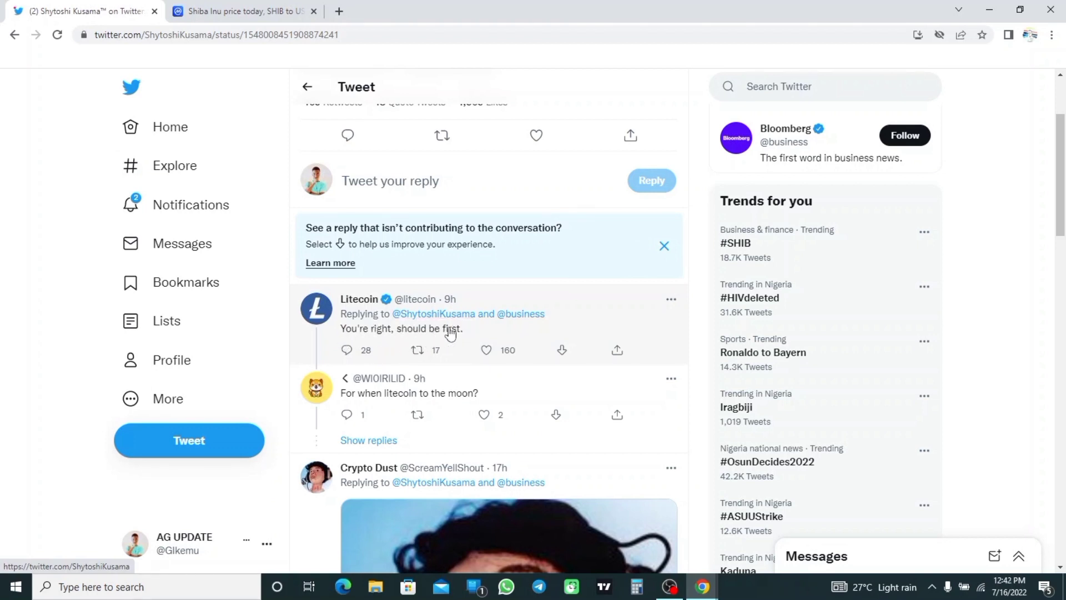
mouse_move(497, 301)
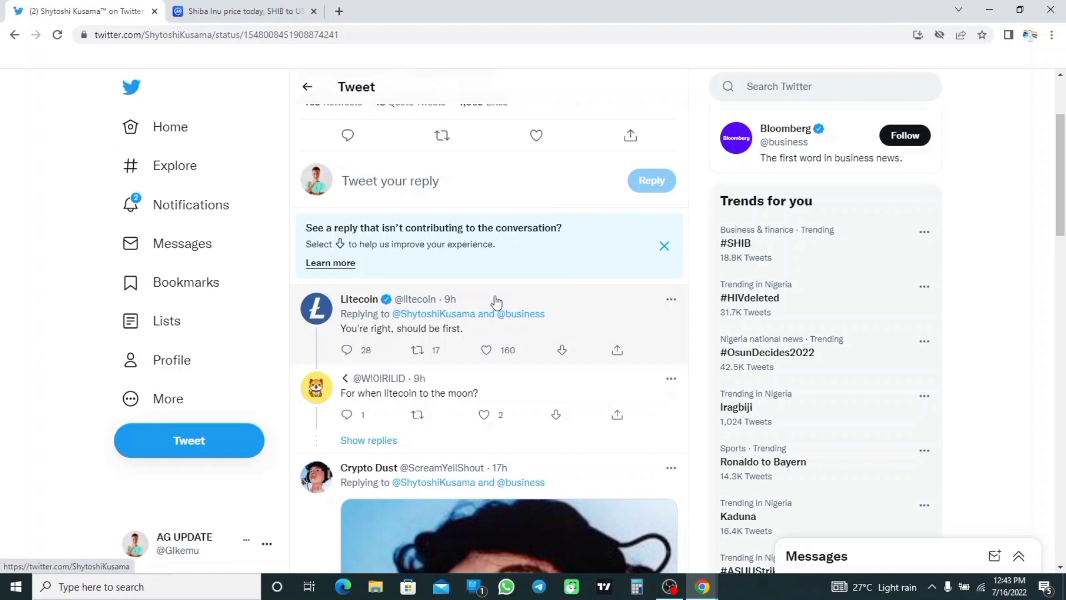
Leave the Twitter thread for the CoinMarketCap cryptocurrency price rankings tab.
click(403, 11)
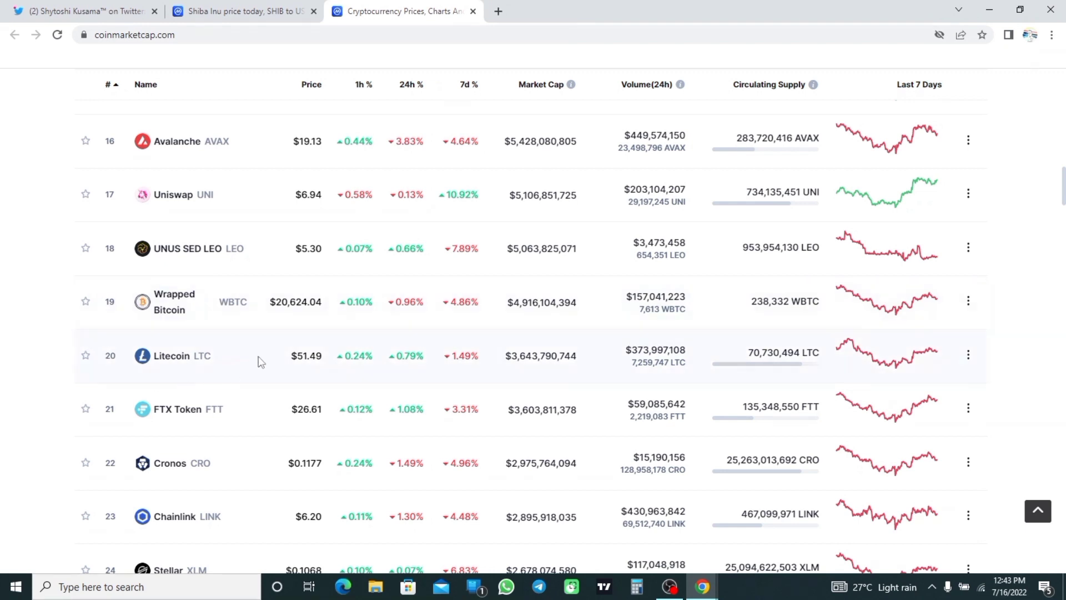
mouse_move(234, 354)
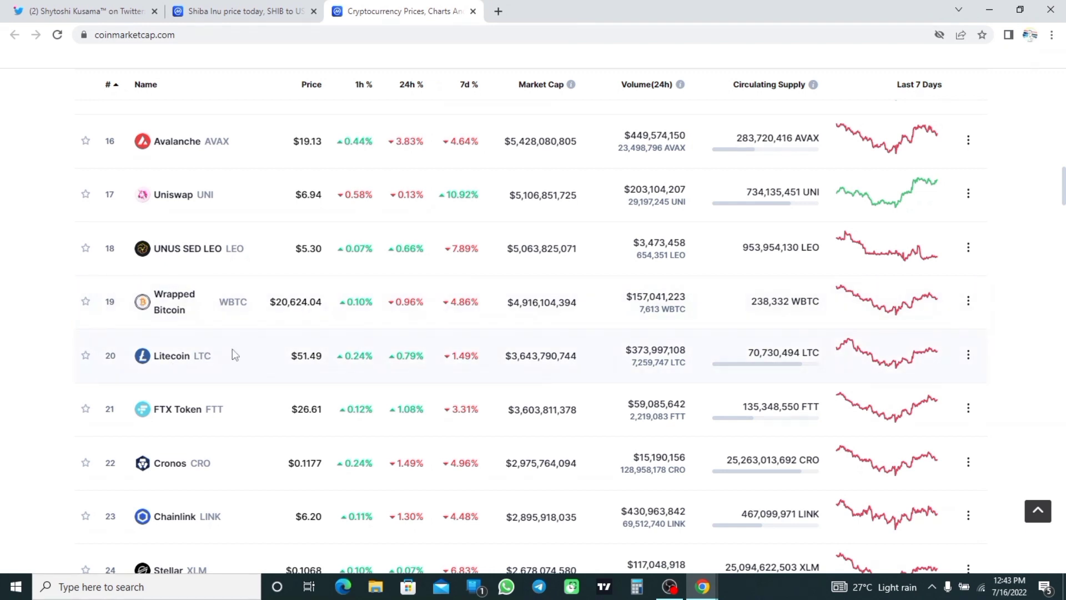
Open Litecoin's price page from the rankings, then return to the Shiba Inu markets page.
click(237, 12)
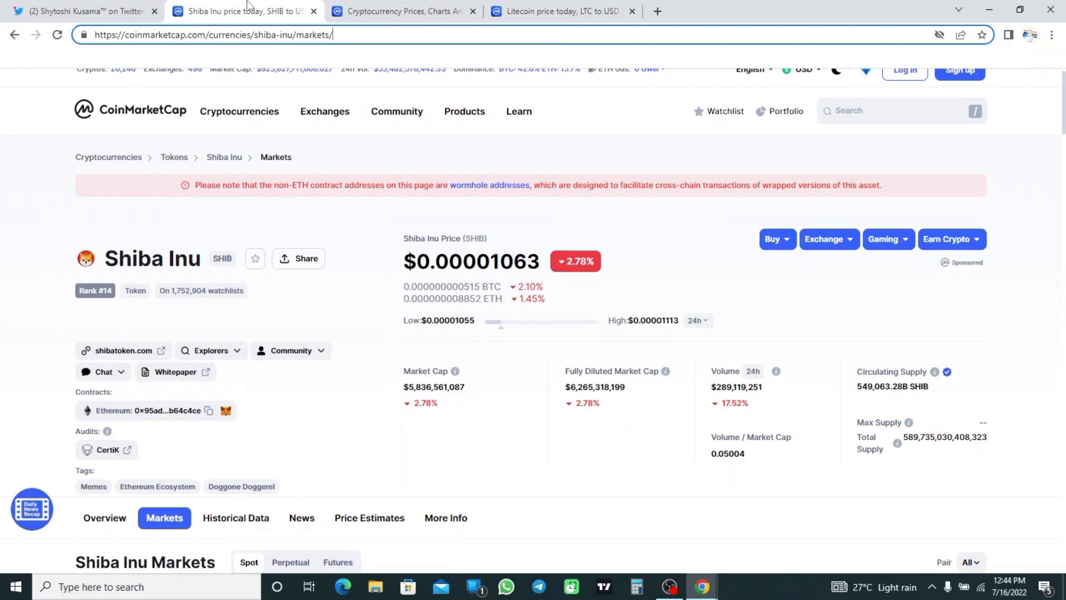
click(561, 11)
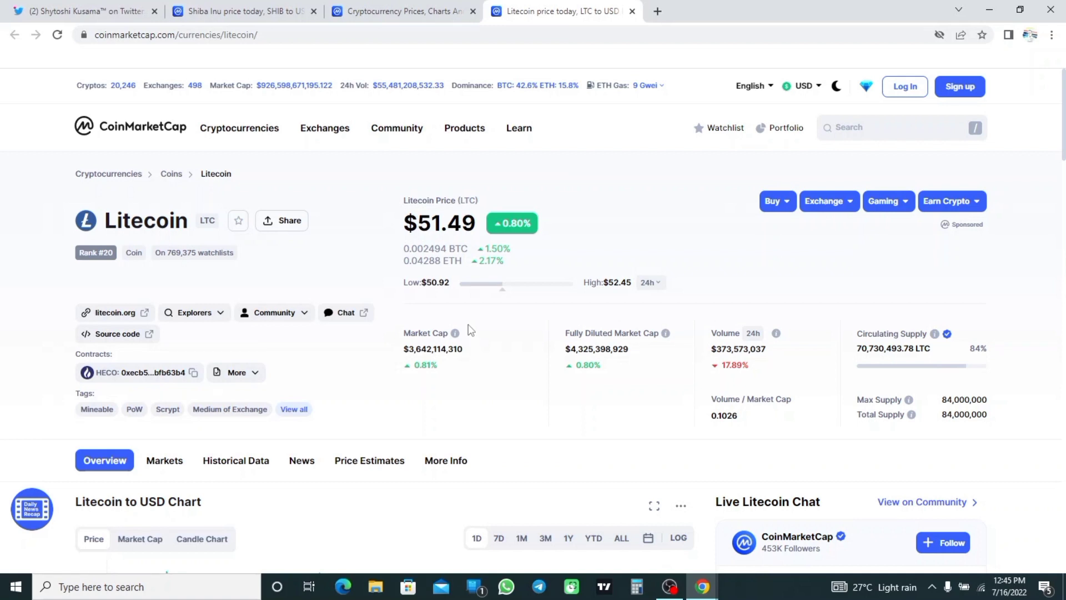
mouse_move(566, 346)
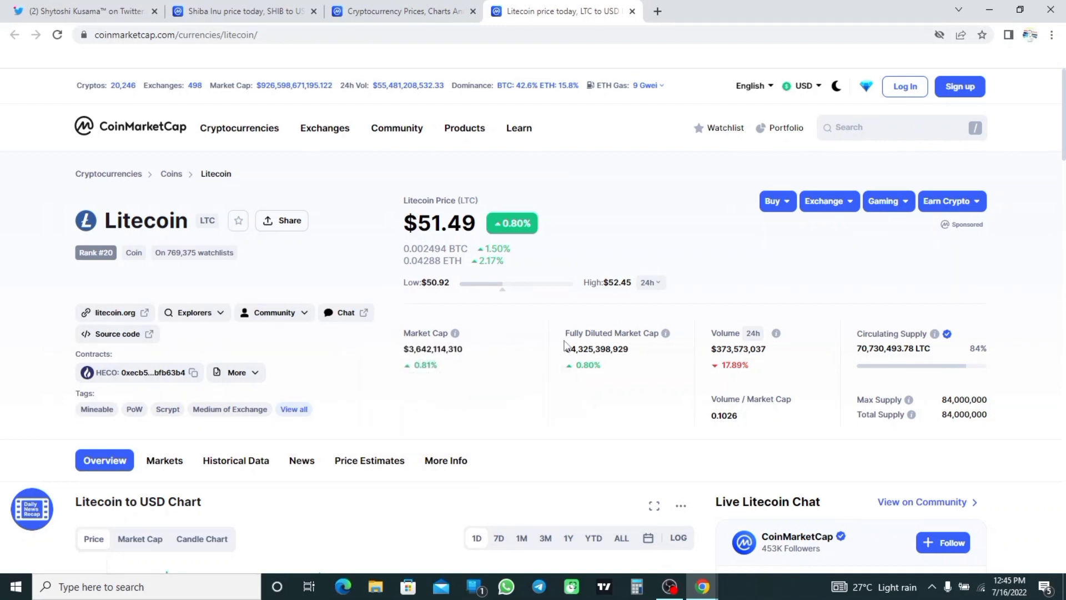
mouse_move(666, 335)
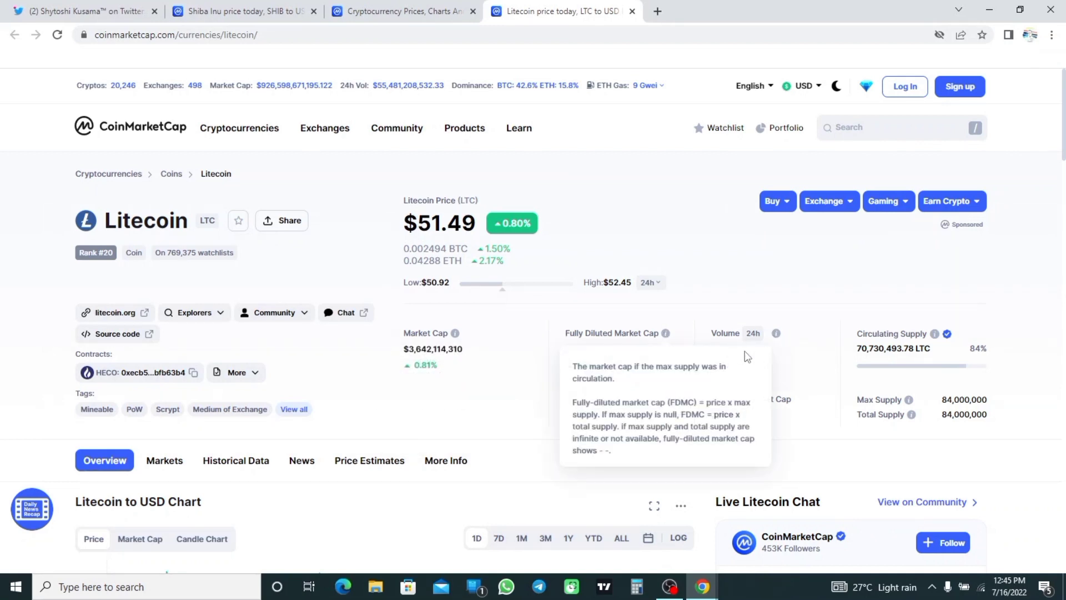
mouse_move(823, 350)
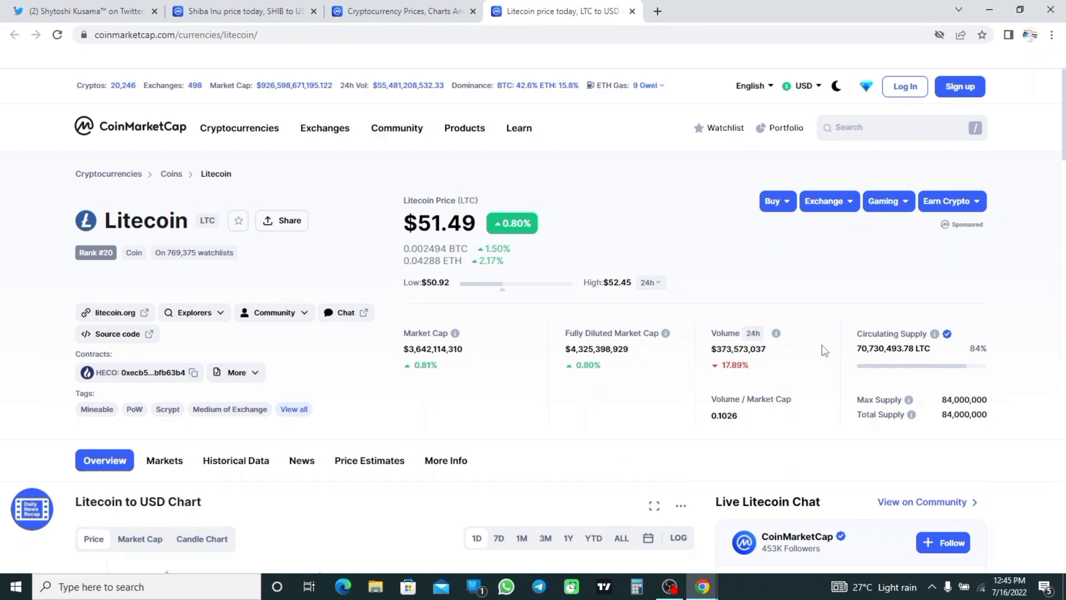
mouse_move(707, 361)
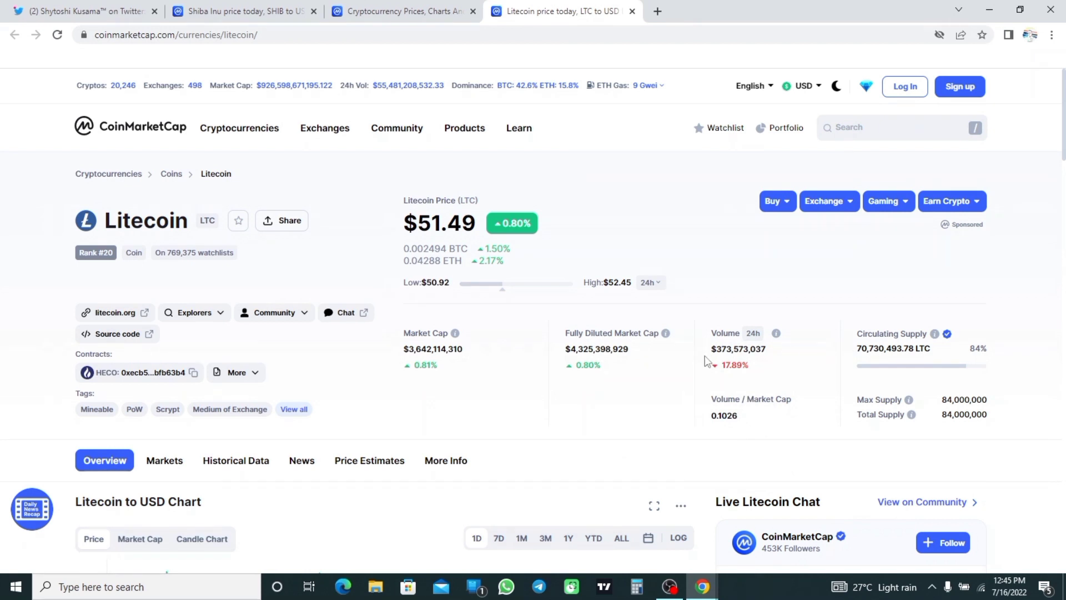